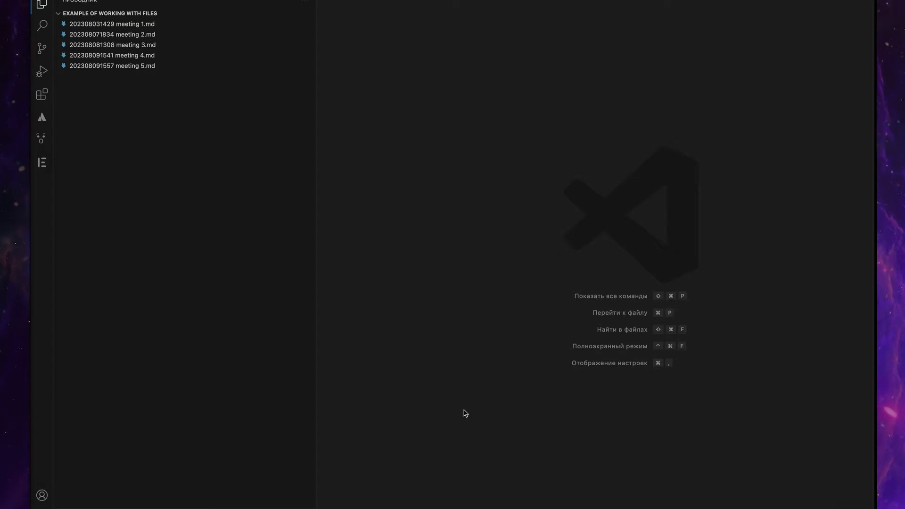
{"action": "mouse_move", "coordinate": [145, 13]}
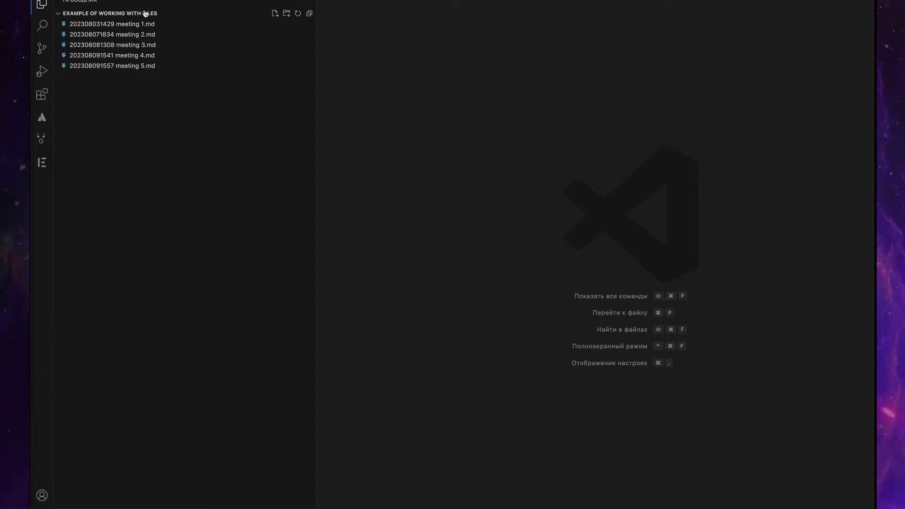
Preview meeting notes 1, 4, 2, 4 and finally 5 from the Explorer sidebar.
{"action": "left_click", "coordinate": [111, 23]}
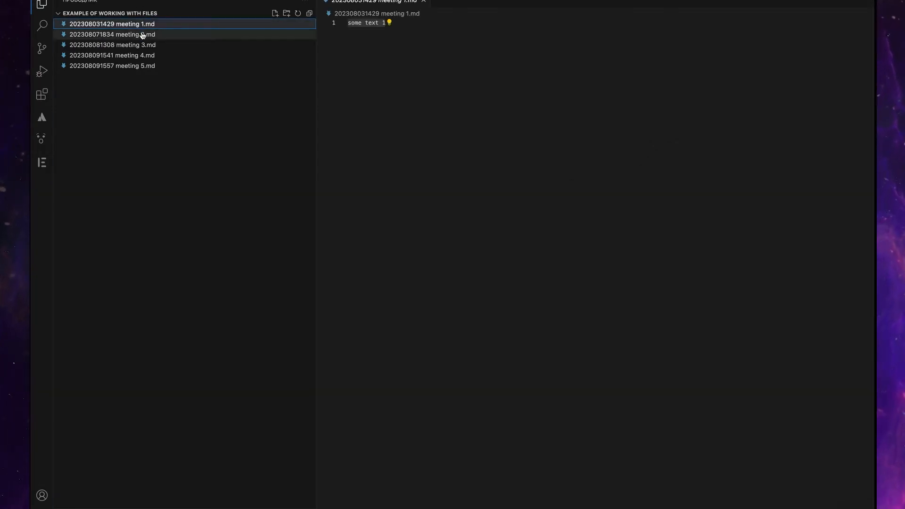
{"action": "left_click", "coordinate": [112, 55]}
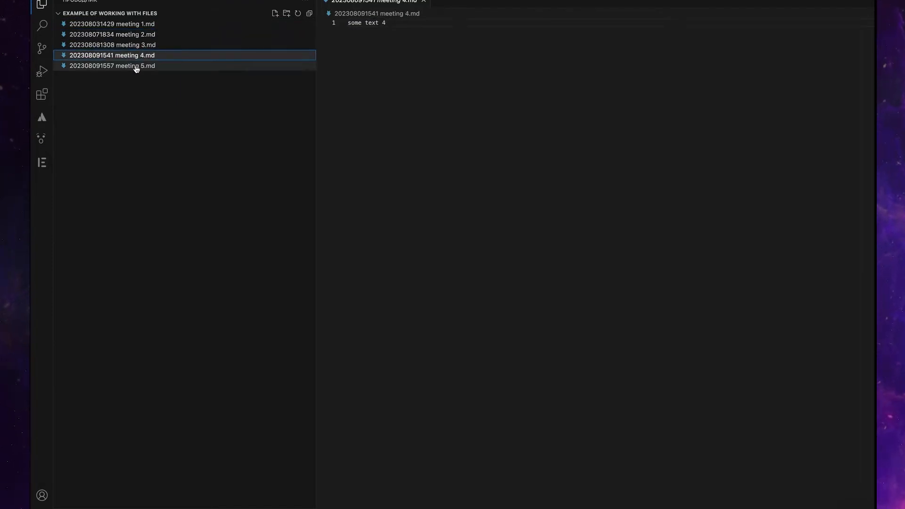
{"action": "left_click", "coordinate": [113, 34]}
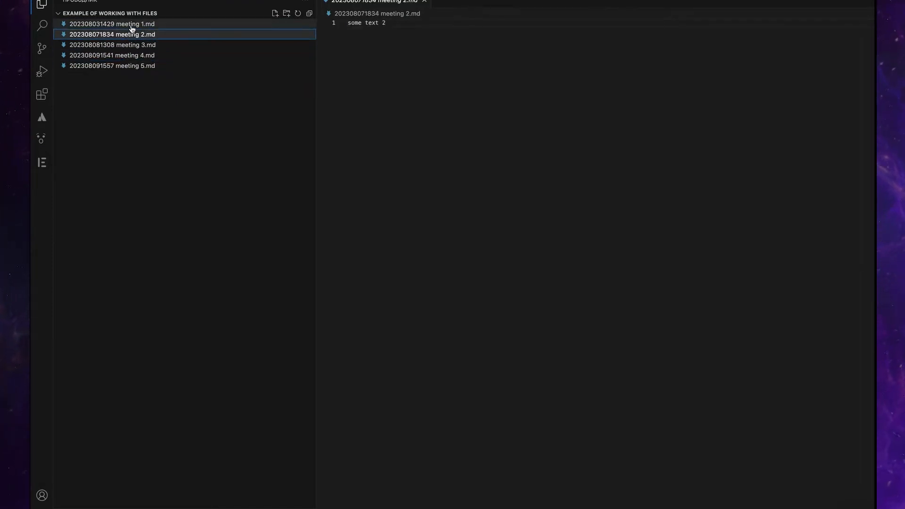
{"action": "left_click", "coordinate": [112, 54]}
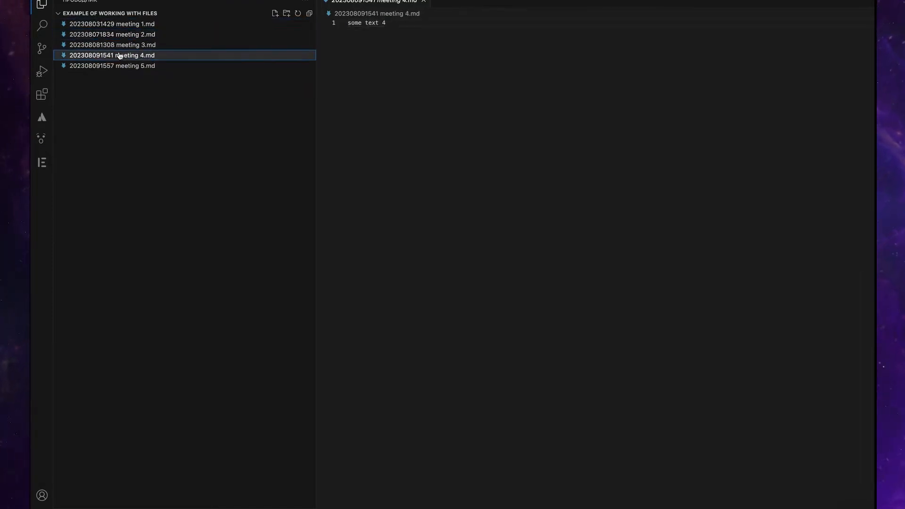
{"action": "mouse_move", "coordinate": [112, 44]}
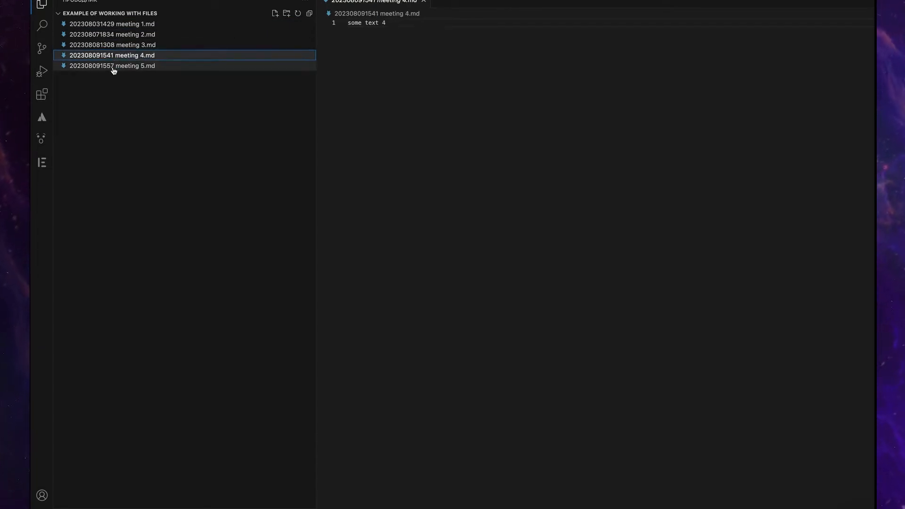
{"action": "left_click", "coordinate": [113, 65]}
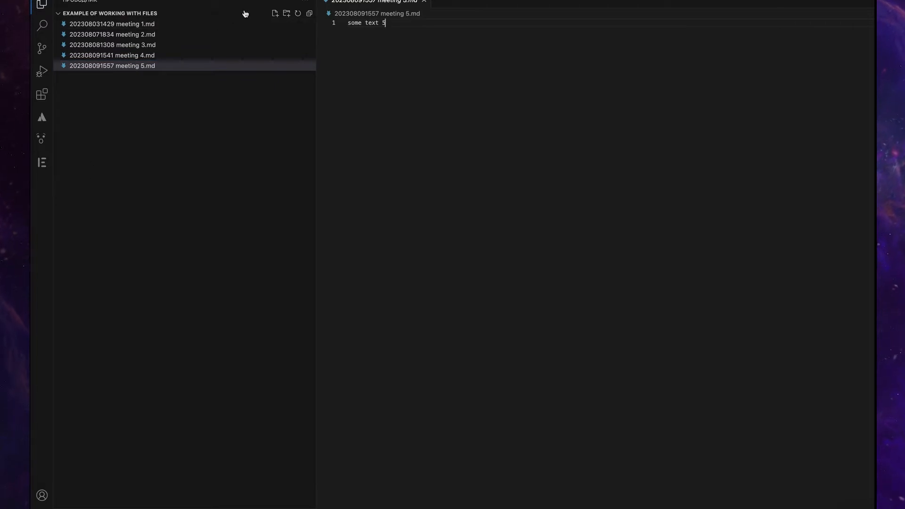
Create a new file named rename.js in the meeting notes folder.
{"action": "left_click", "coordinate": [275, 13]}
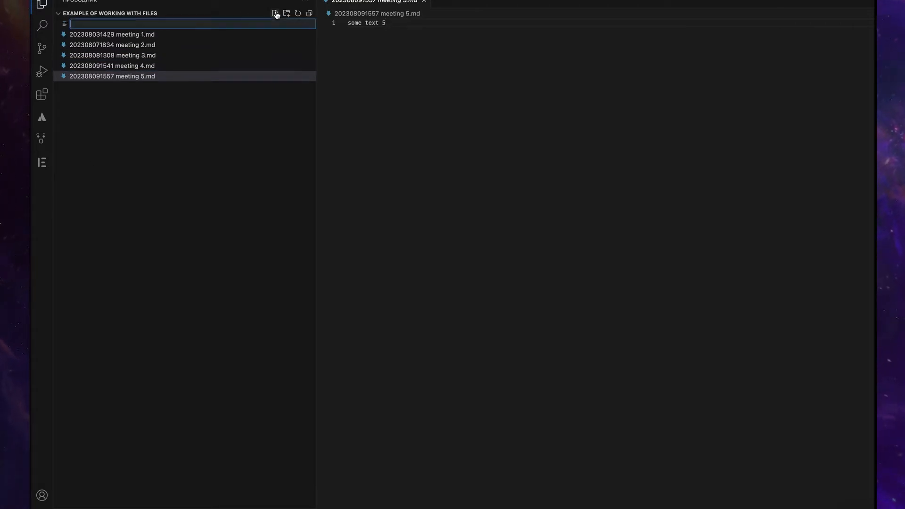
{"action": "type", "text": "rename"}
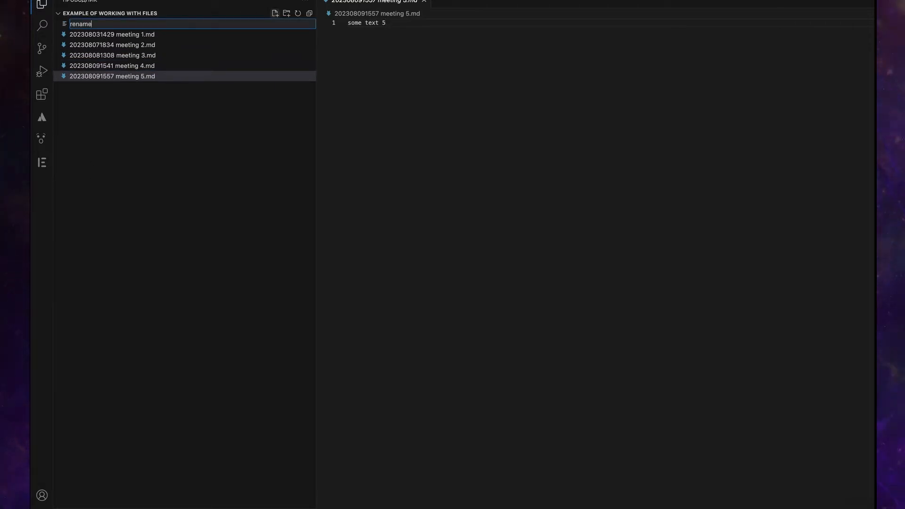
{"action": "type", "text": ".js"}
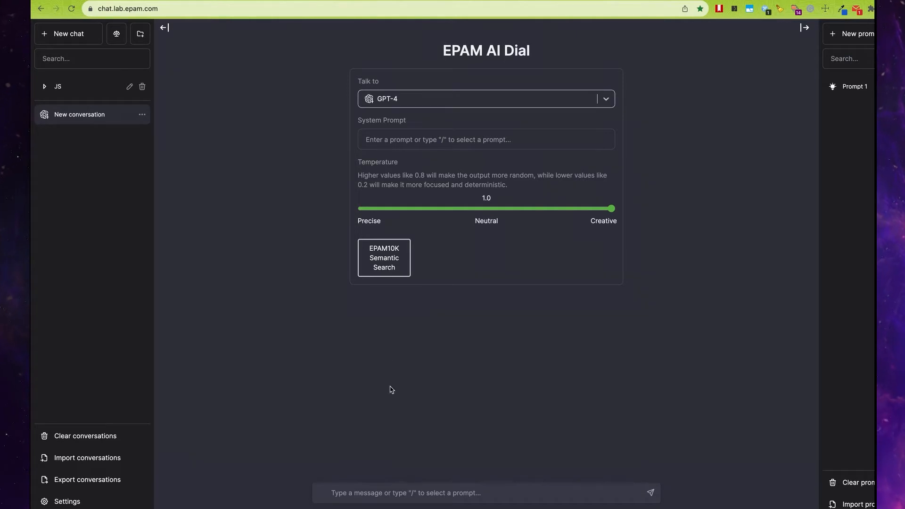
Ask GPT-4 for a Node.js script renaming files in a folder and subfolders, and review its code.
{"action": "type", "text": "Write a script in node.js that renames all the files in the specified folder and subfolders that start with the format YYYYMMDDhhmm to the format YYYY-MM-DD-hh-mm + the remaining part of the name."}
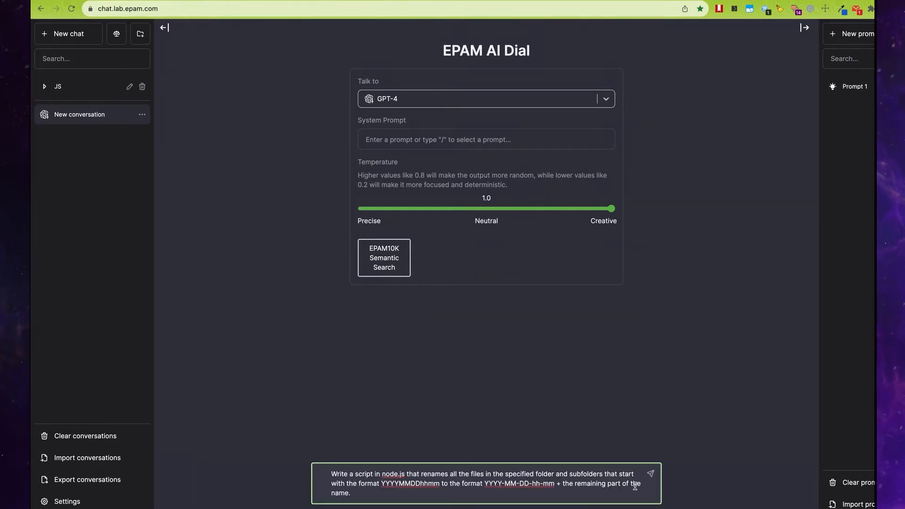
{"action": "left_click", "coordinate": [650, 473]}
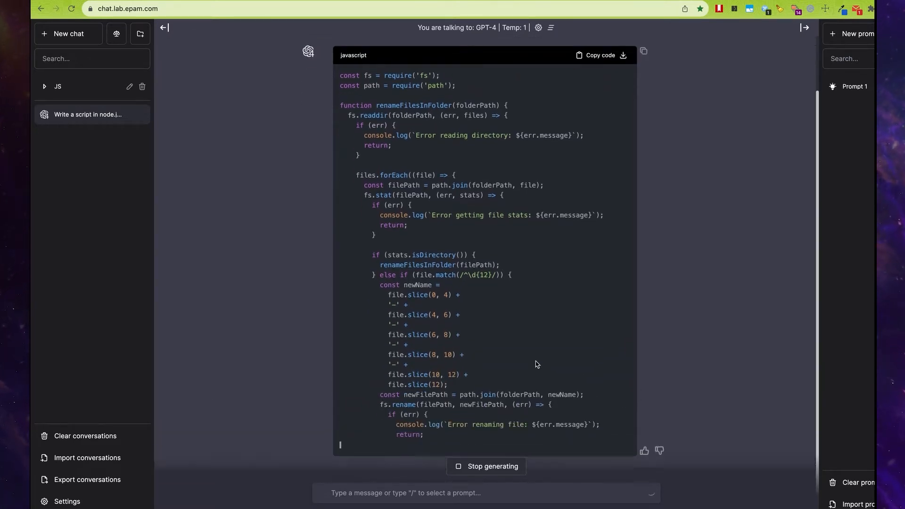
{"action": "scroll", "scroll_direction": "down", "scroll_amount": 3}
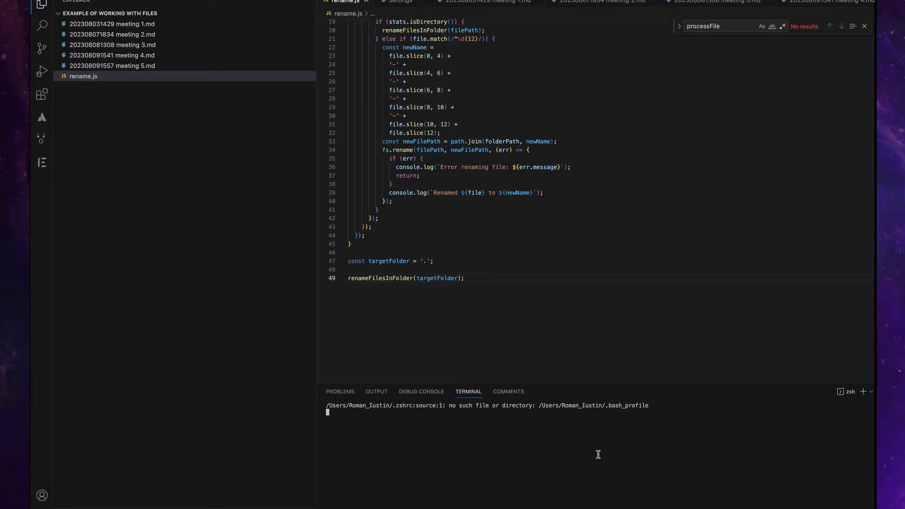
Run node rename.js in the terminal to rename every meeting note.
{"action": "type", "text": "node"}
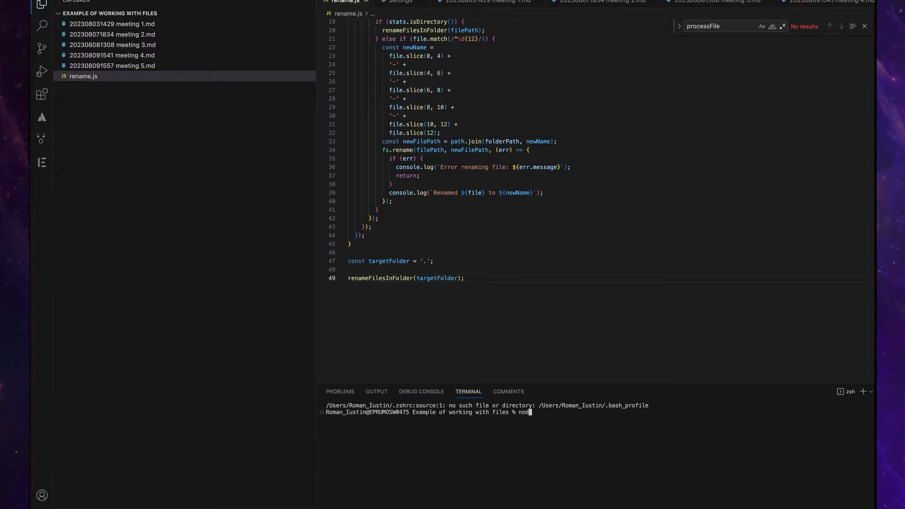
{"action": "type", "text": "rename.js"}
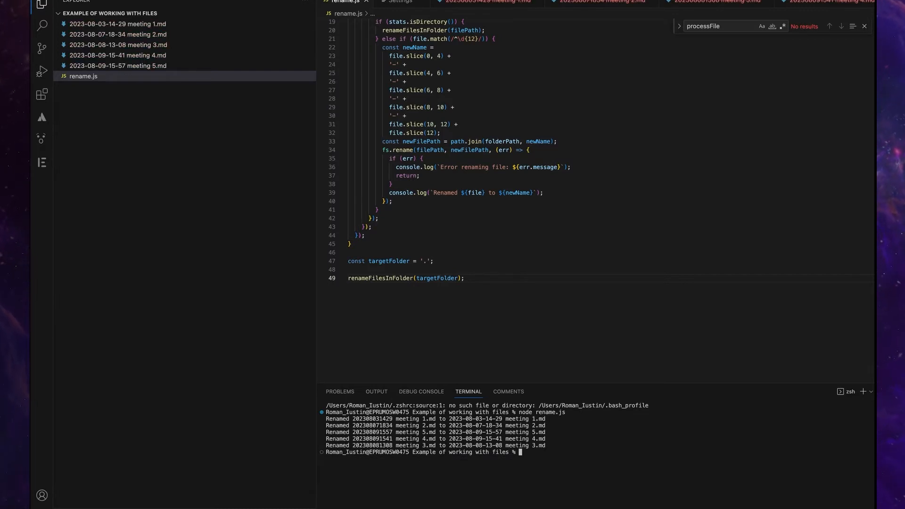
{"action": "mouse_move", "coordinate": [595, 332]}
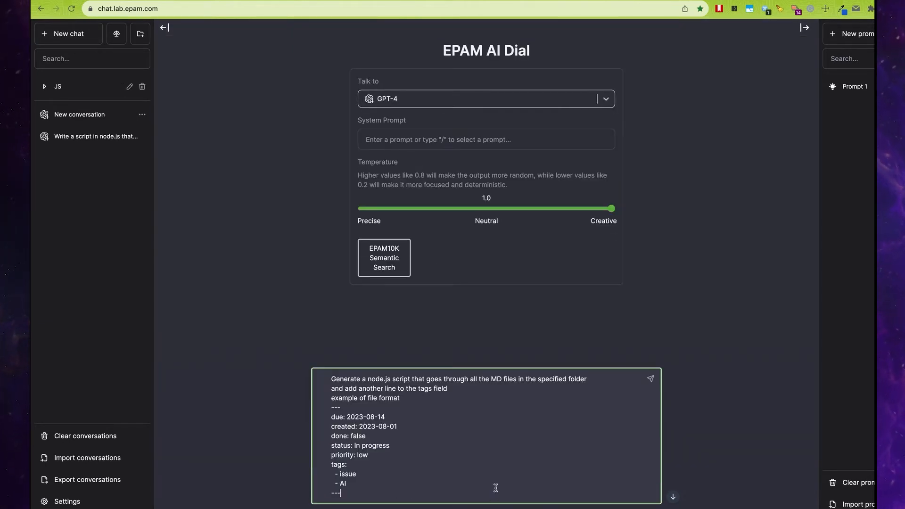
Send the tag-script prompt to GPT-4 and copy the generated code.
{"action": "left_click", "coordinate": [649, 379]}
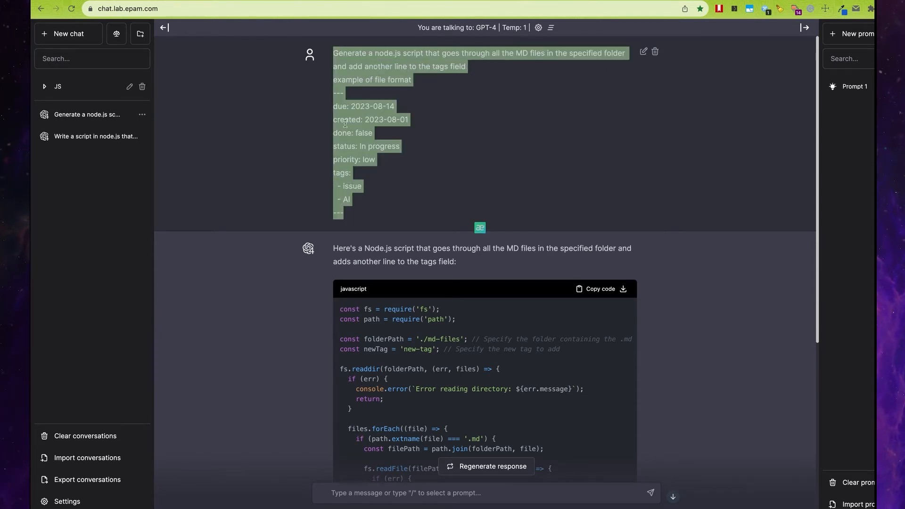
{"action": "left_click", "coordinate": [599, 288]}
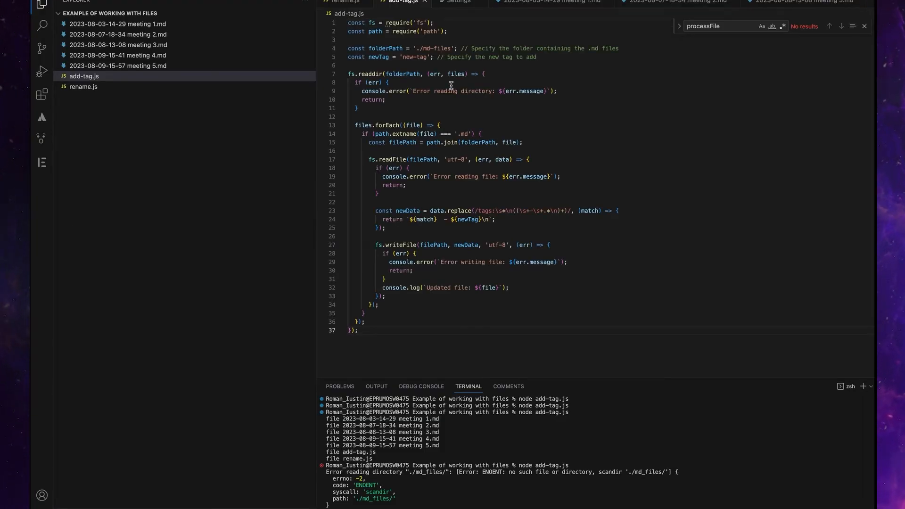
Point folderPath at the current folder and run node add-tag.js.
{"action": "double_click", "coordinate": [432, 48]}
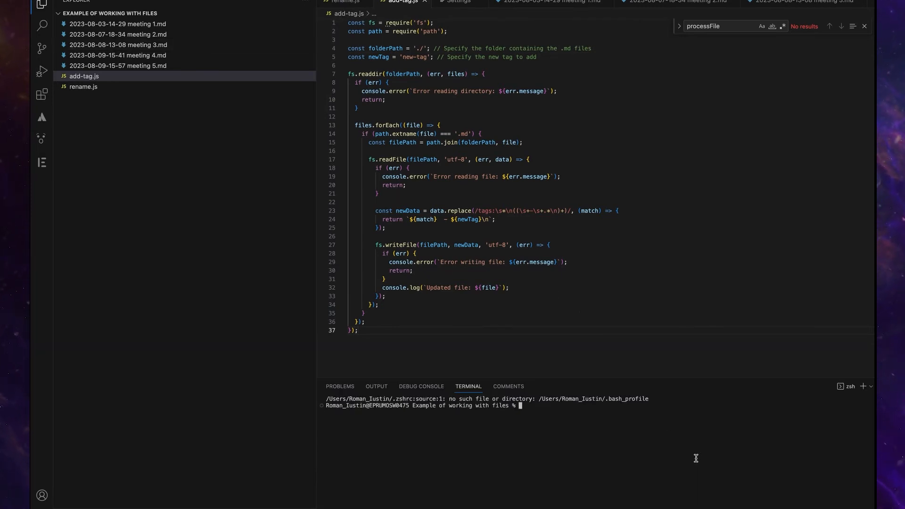
{"action": "type", "text": "node add-tag.js"}
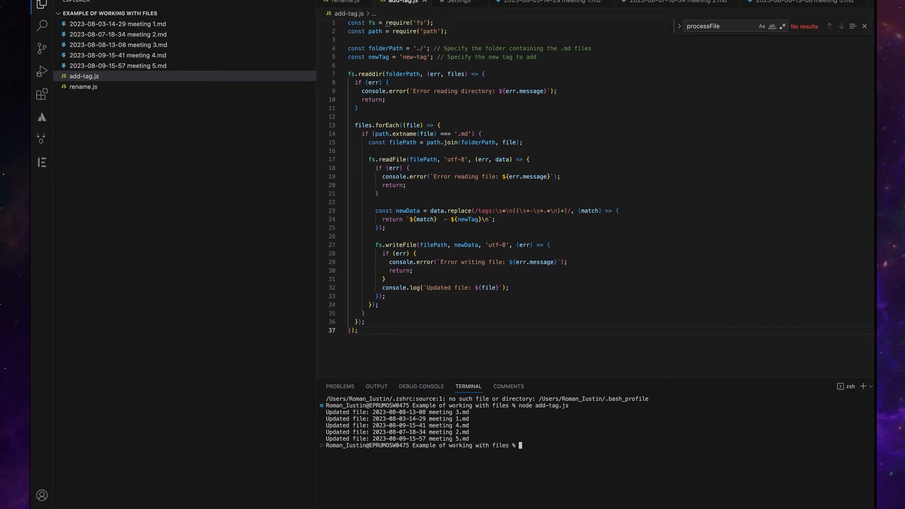
Check meeting 1 and 4 for the added tag, then return to add-tag.js for the new-tag2 rerun.
{"action": "left_click", "coordinate": [119, 23]}
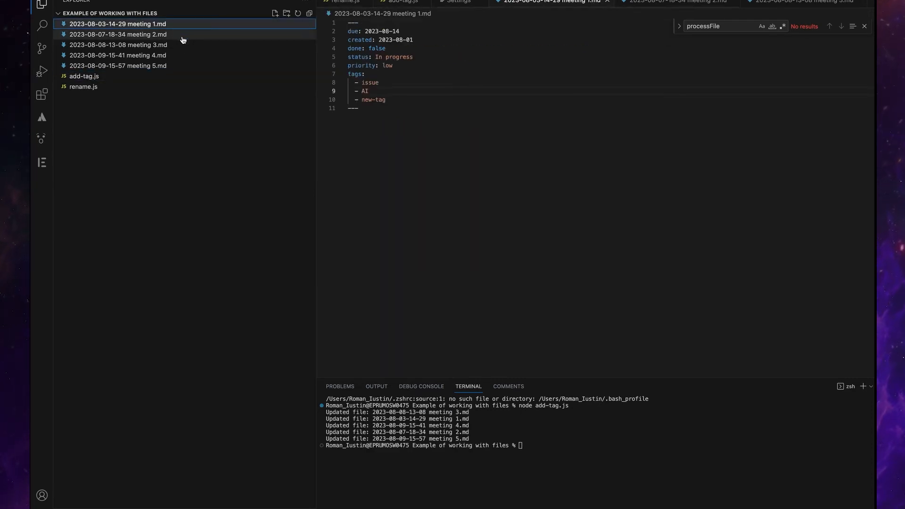
{"action": "left_click", "coordinate": [119, 55]}
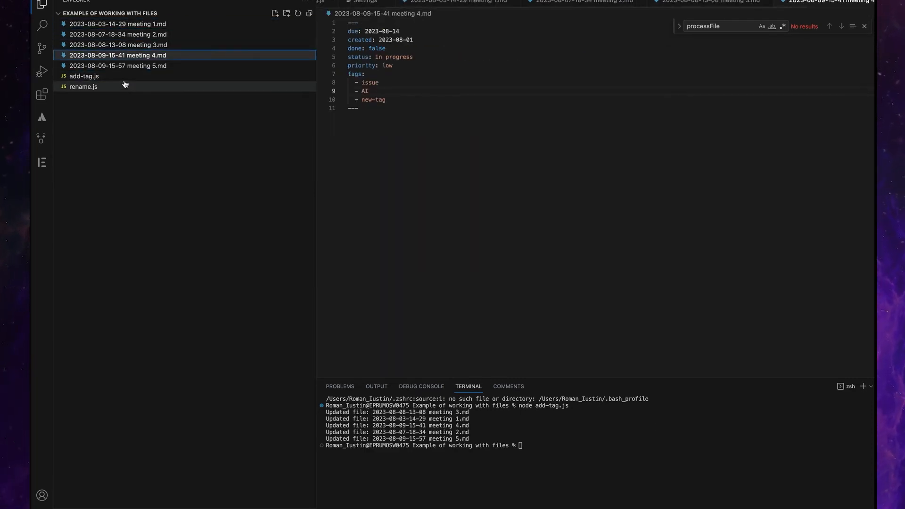
{"action": "left_click", "coordinate": [84, 76]}
{"action": "type", "text": "node add-tag.js"}
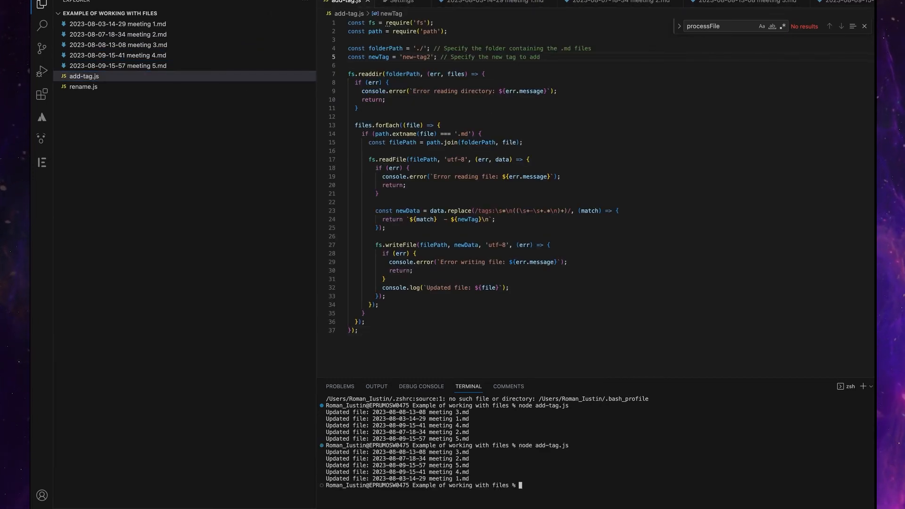
Verify meeting 1, 3 and 4 list both new-tag and new-tag2 under tags.
{"action": "left_click", "coordinate": [118, 24]}
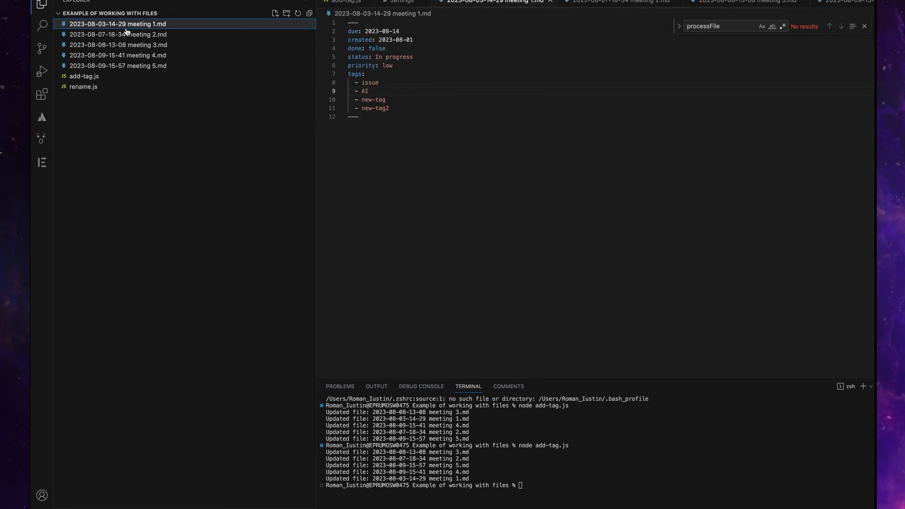
{"action": "left_click", "coordinate": [118, 44]}
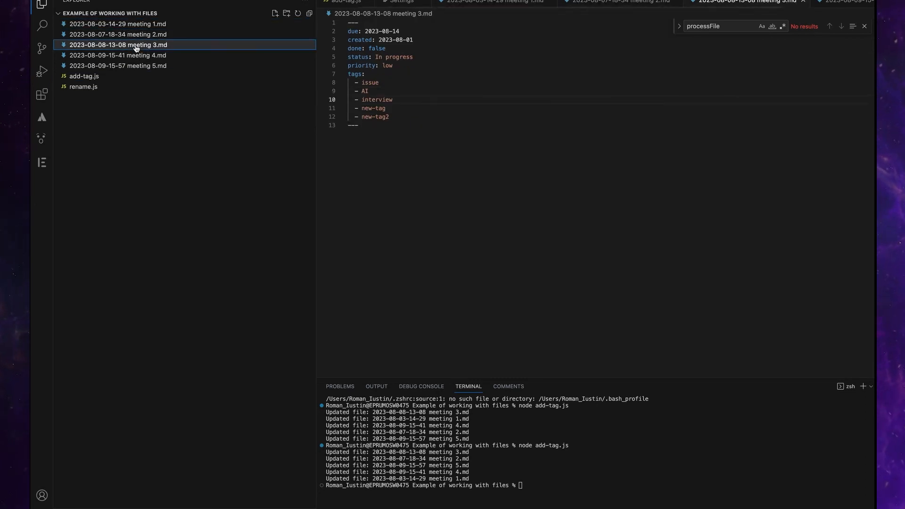
{"action": "left_click", "coordinate": [118, 55]}
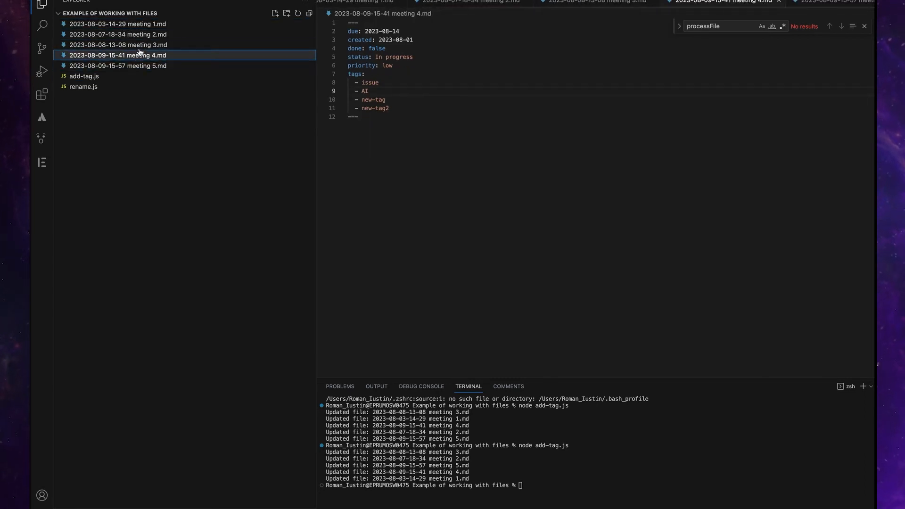
{"action": "left_click", "coordinate": [118, 24]}
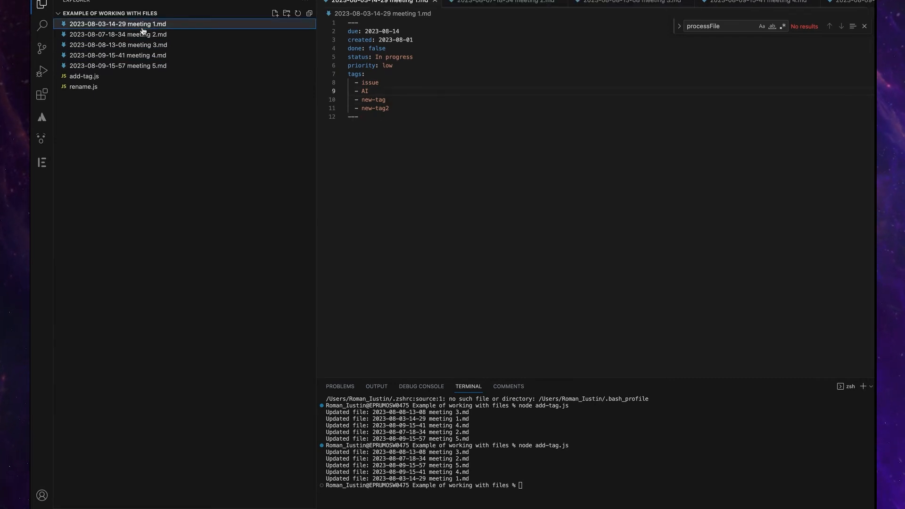
{"action": "mouse_move", "coordinate": [274, 65]}
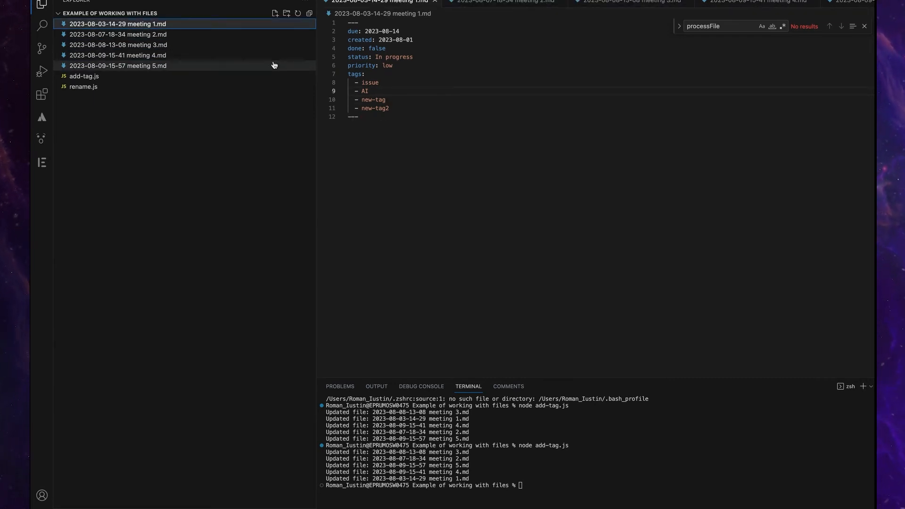